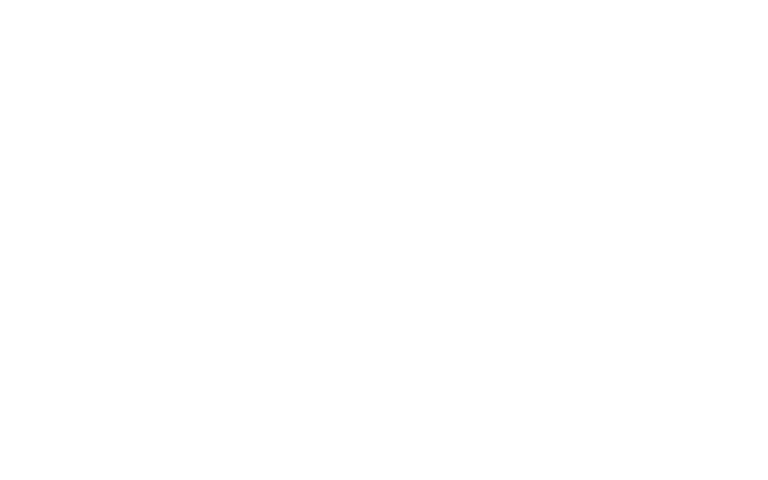
Sketch a tube with two parallel walls and dashed marks between them
left_click_drag(85, 98, 505, 118)
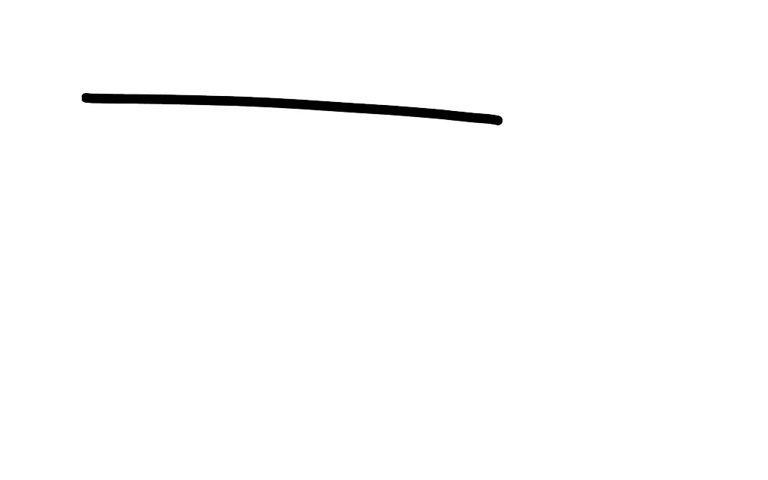
left_click_drag(90, 195, 488, 225)
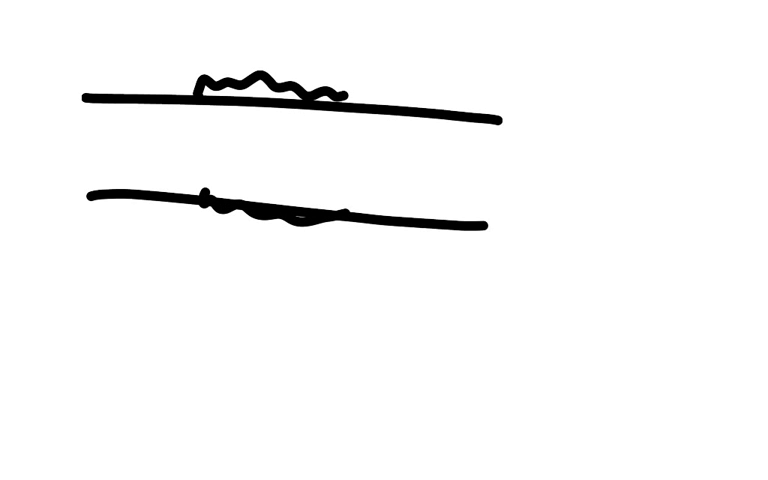
left_click_drag(210, 105, 232, 145)
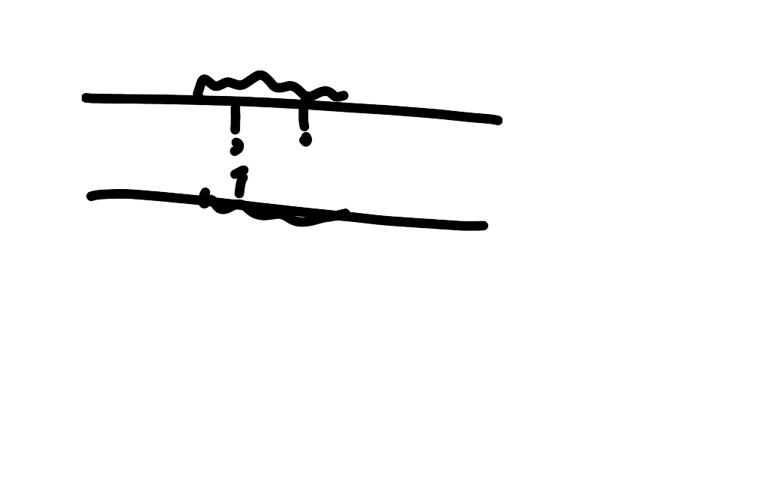
left_click_drag(298, 180, 298, 210)
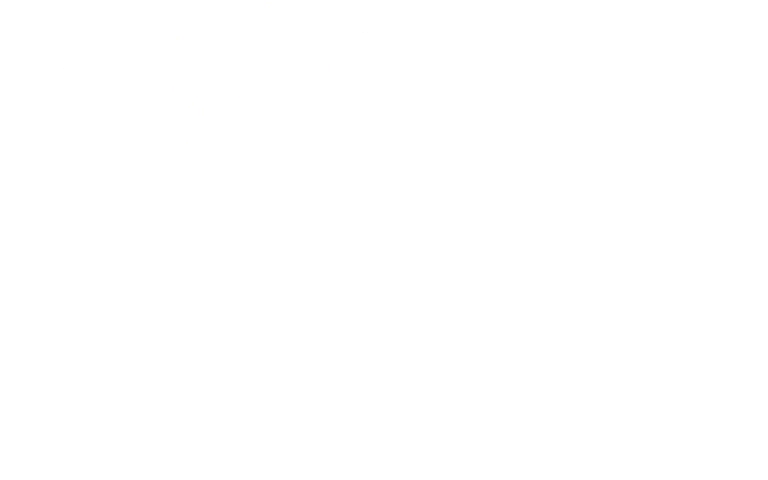
Draw the long curved outline of the oval on the blank board
left_click_drag(103, 111, 503, 130)
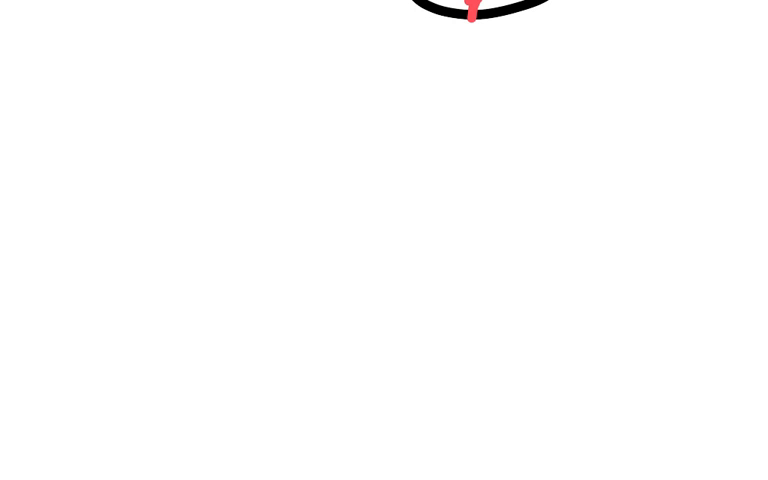
Draw the new tube's upper and lower walls and a blue wavy muscle layer
left_click_drag(110, 163, 600, 186)
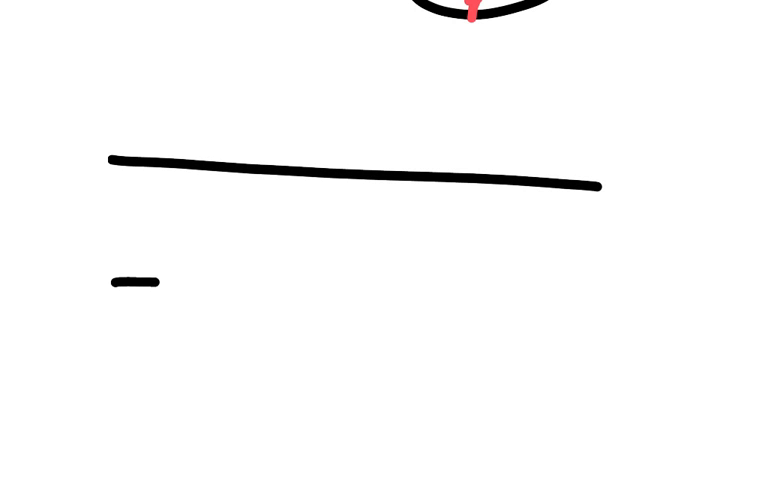
left_click_drag(115, 283, 575, 305)
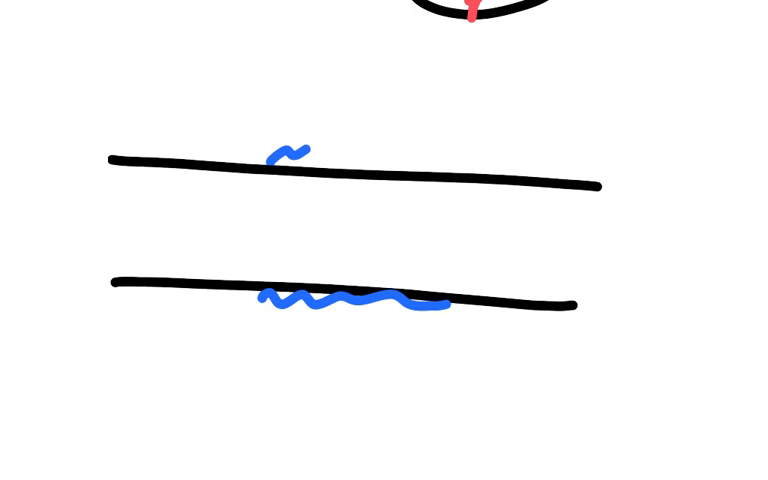
left_click_drag(290, 153, 440, 160)
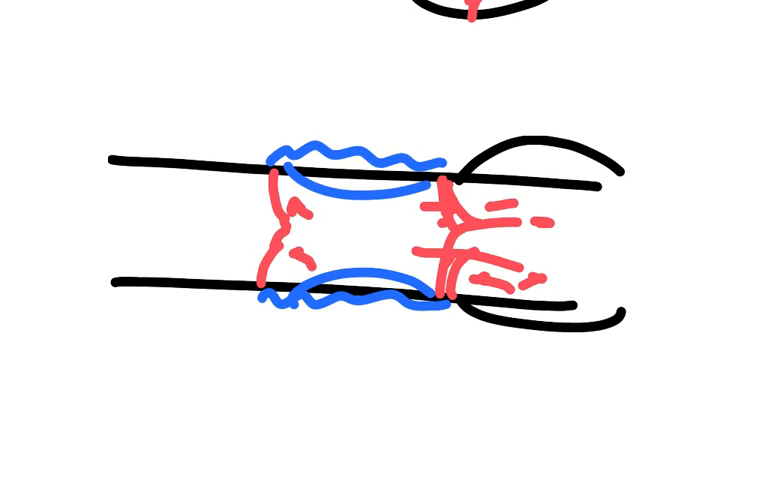
Write the labels 'At', 've' and 'Aort.' along the tube
type("At")
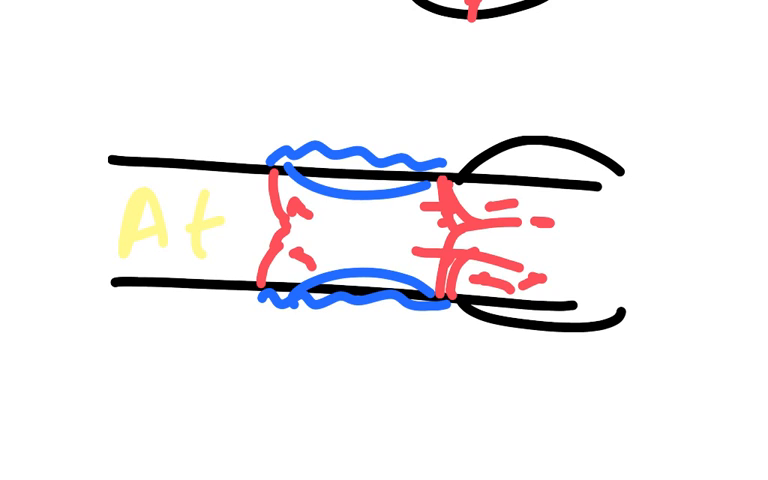
type("vent")
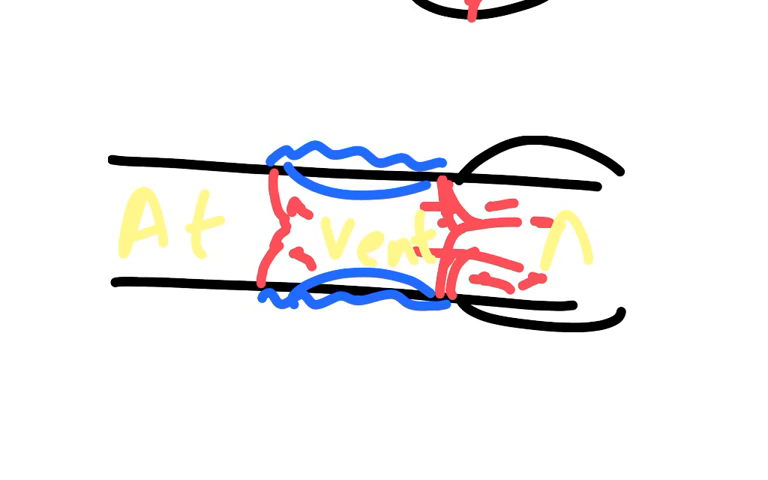
type("Aort.")
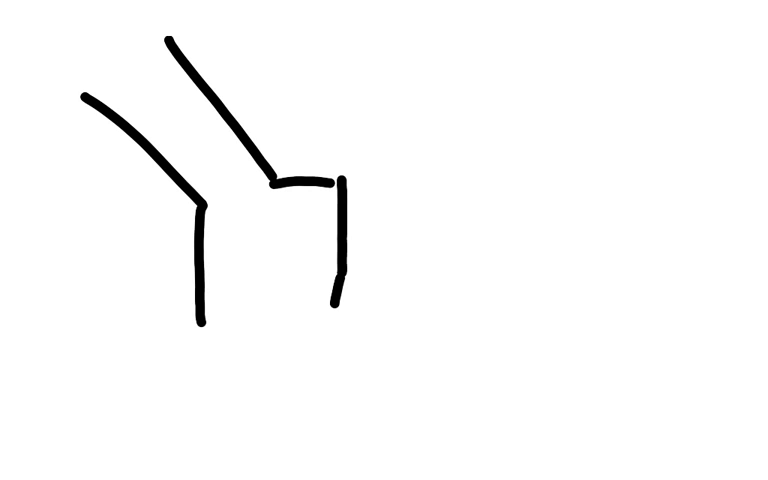
Label the atrium 'A' and draw the ventricle outline below it
type("A")
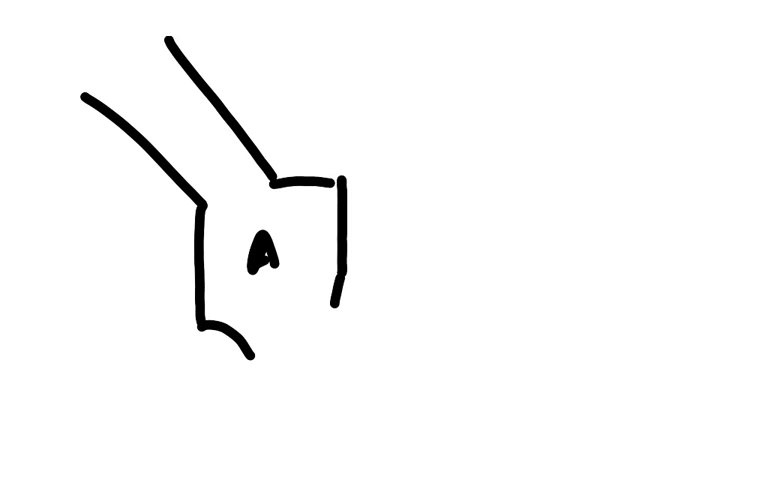
left_click_drag(200, 340, 200, 440)
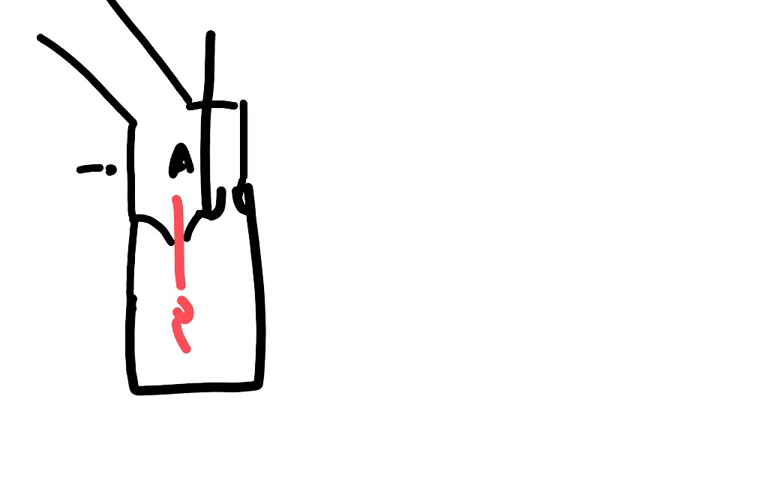
left_click_drag(178, 330, 235, 150)
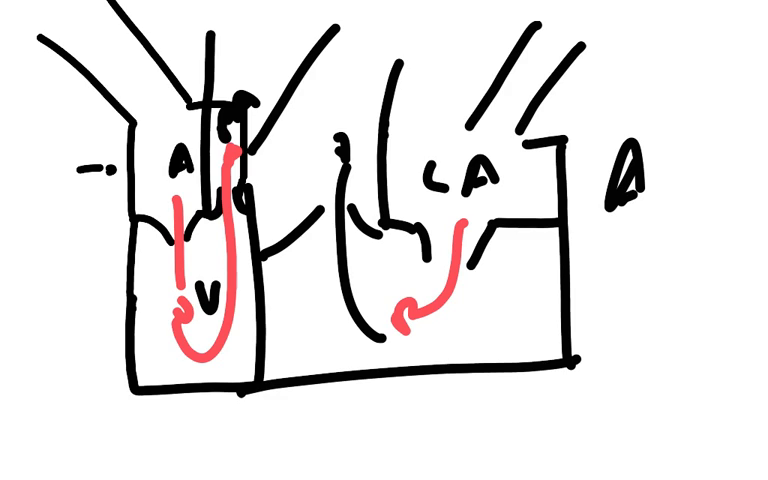
Finish the handwritten 'A/V' note beside the heart sketch
type("/V")
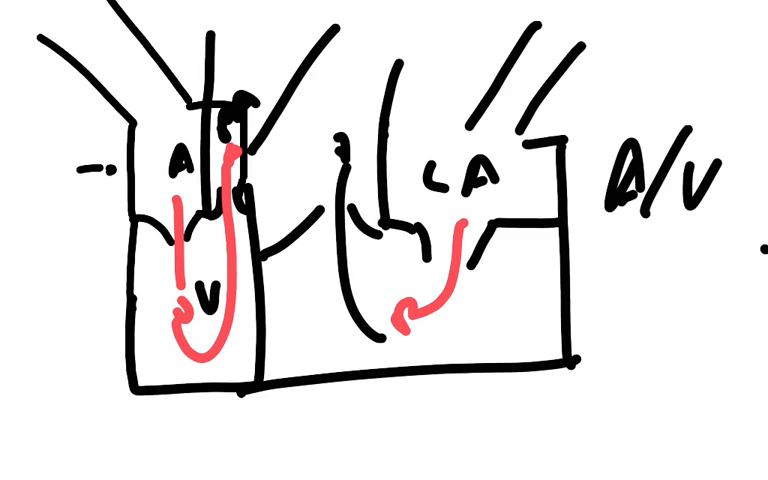